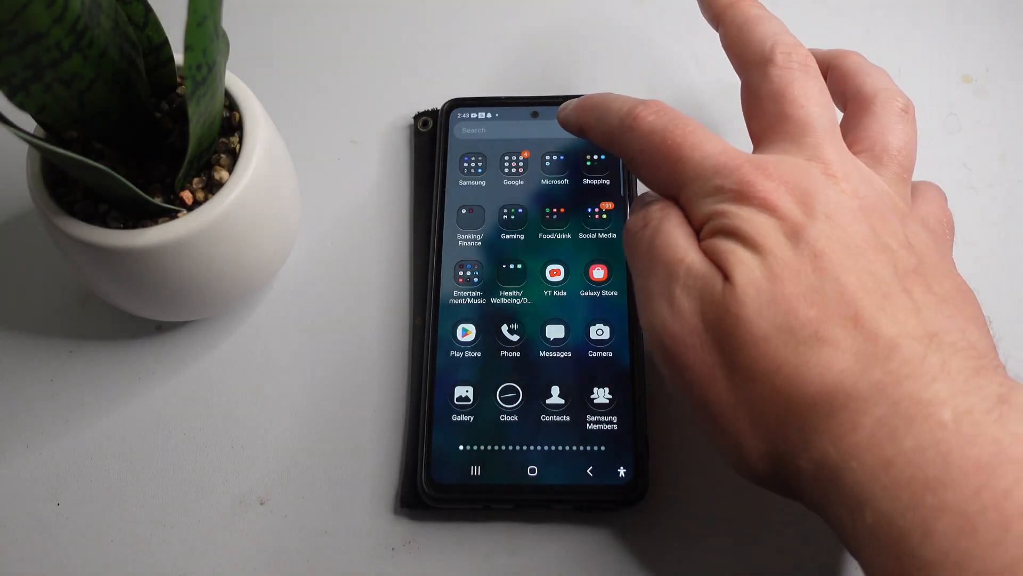
# Search the installed apps for 'face' to launch Facebook
pyautogui.click(512, 130)
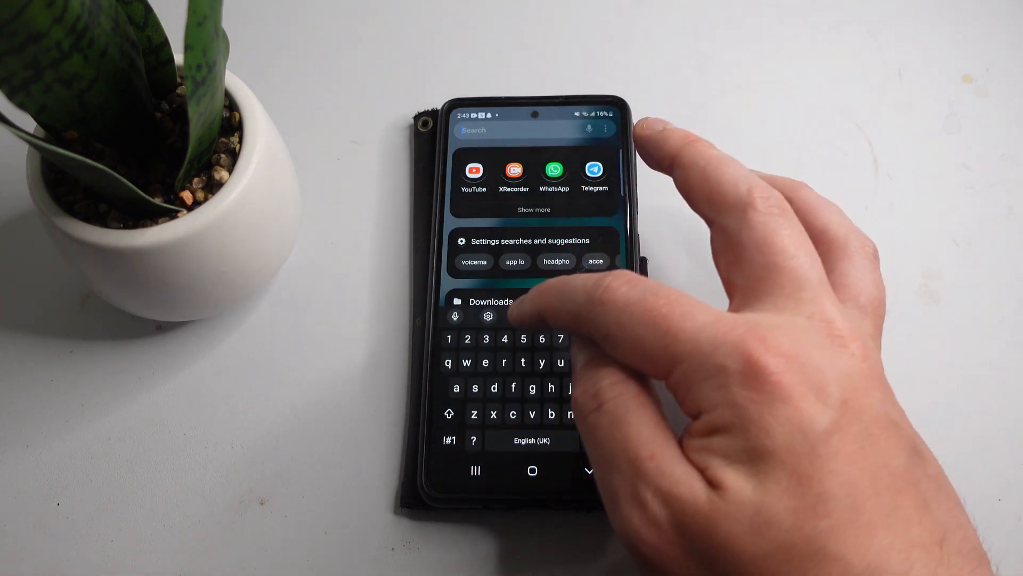
pyautogui.write('face')
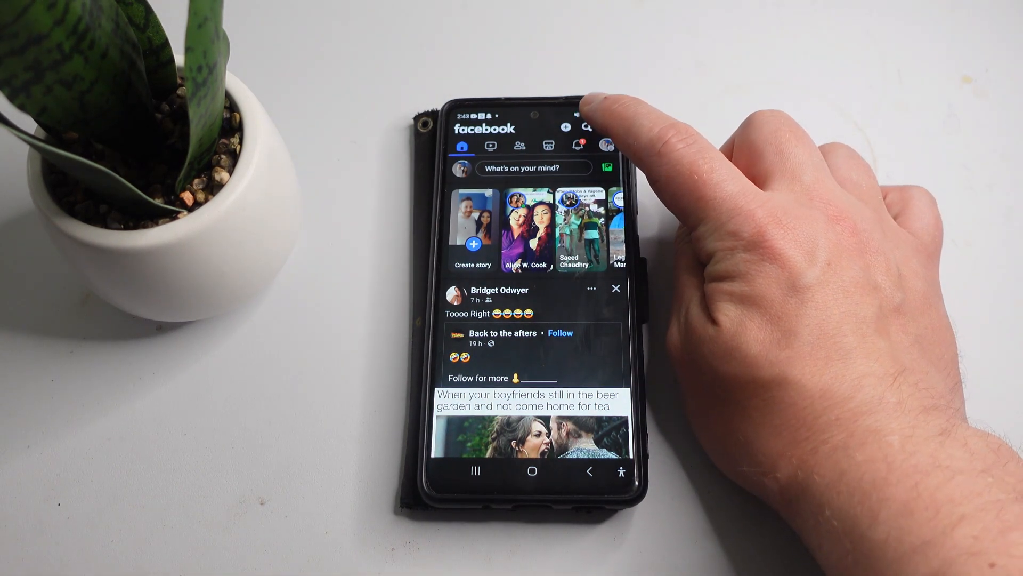
# Search Facebook for 'poke'
pyautogui.click(588, 128)
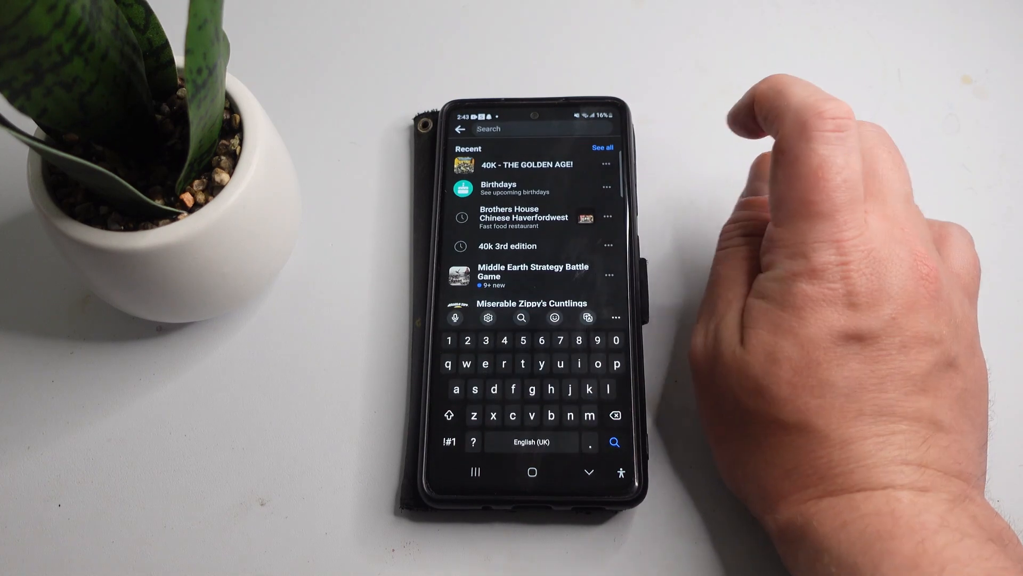
pyautogui.write('poke')
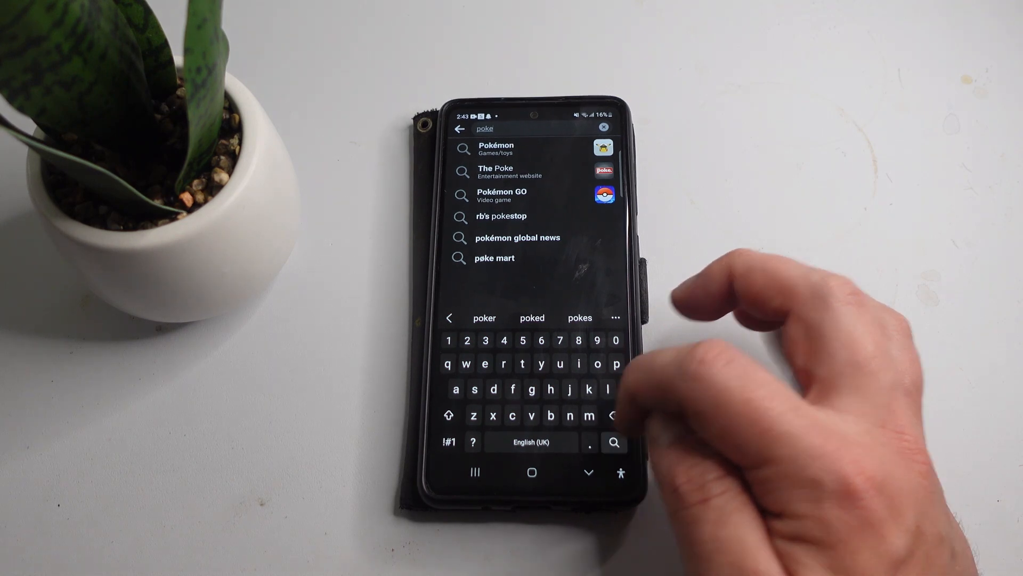
pyautogui.click(613, 442)
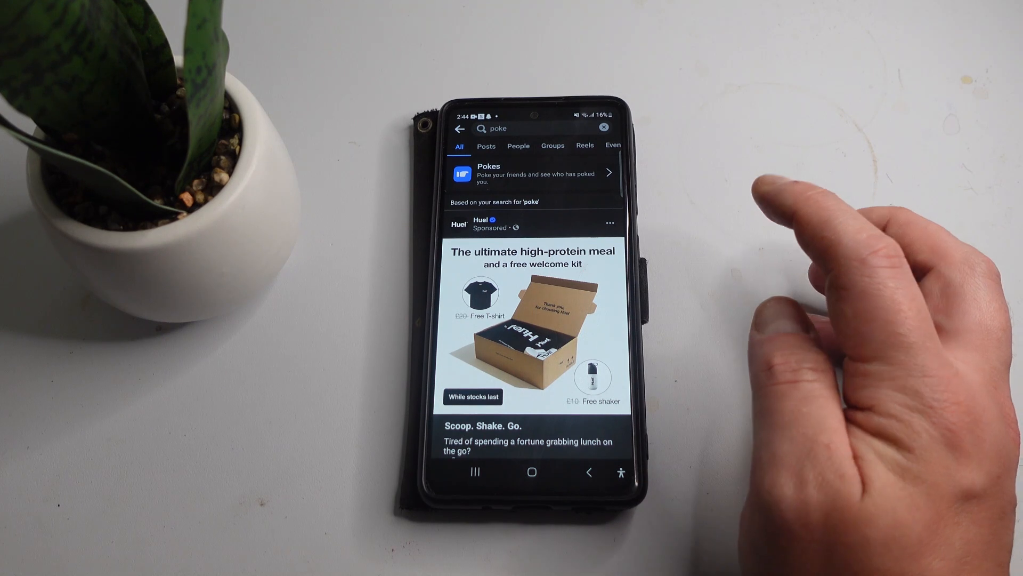
# Open the Pokes result at the top of the search results
pyautogui.click(533, 172)
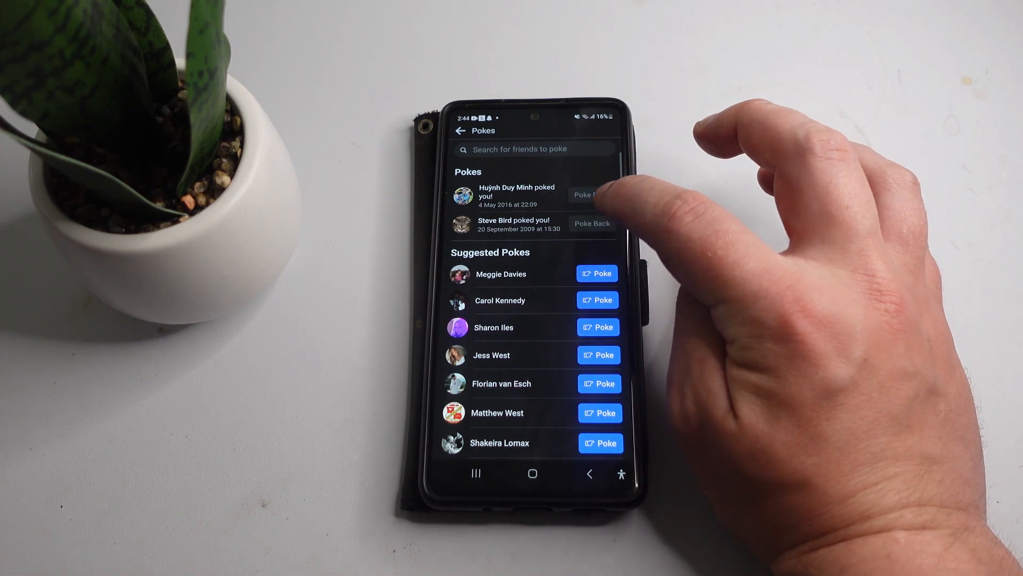
pyautogui.scroll(-3)
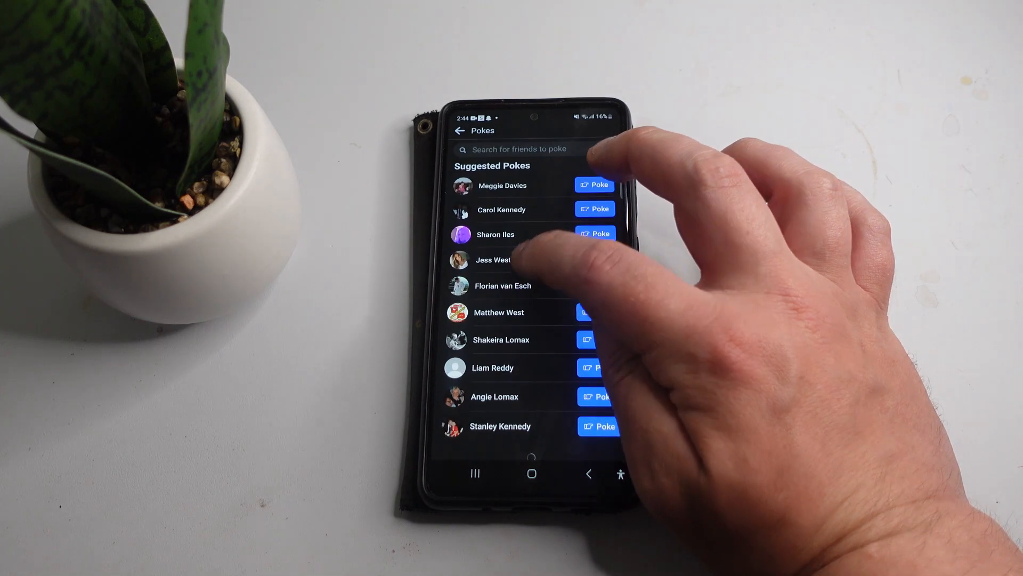
pyautogui.scroll(-3)
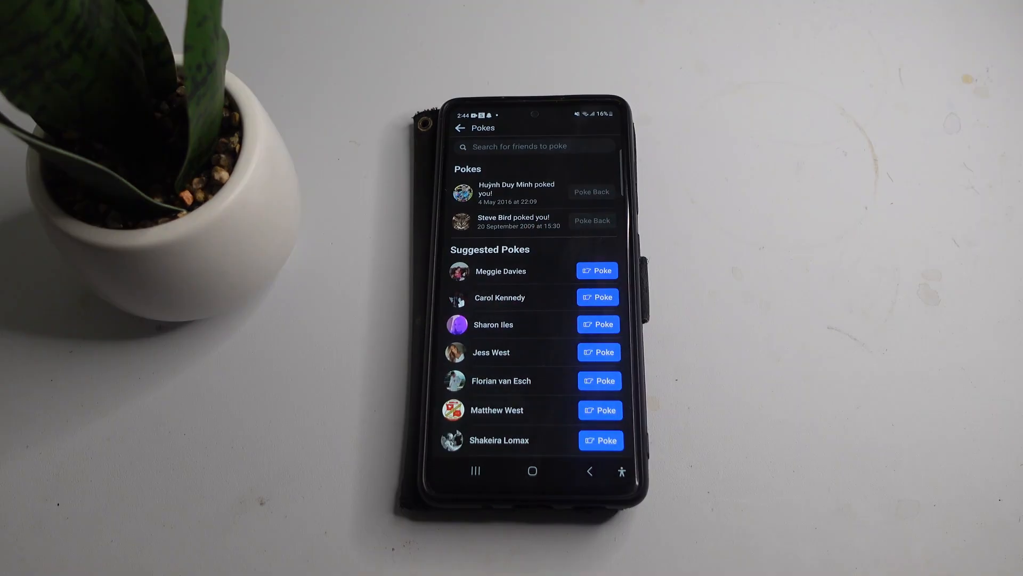